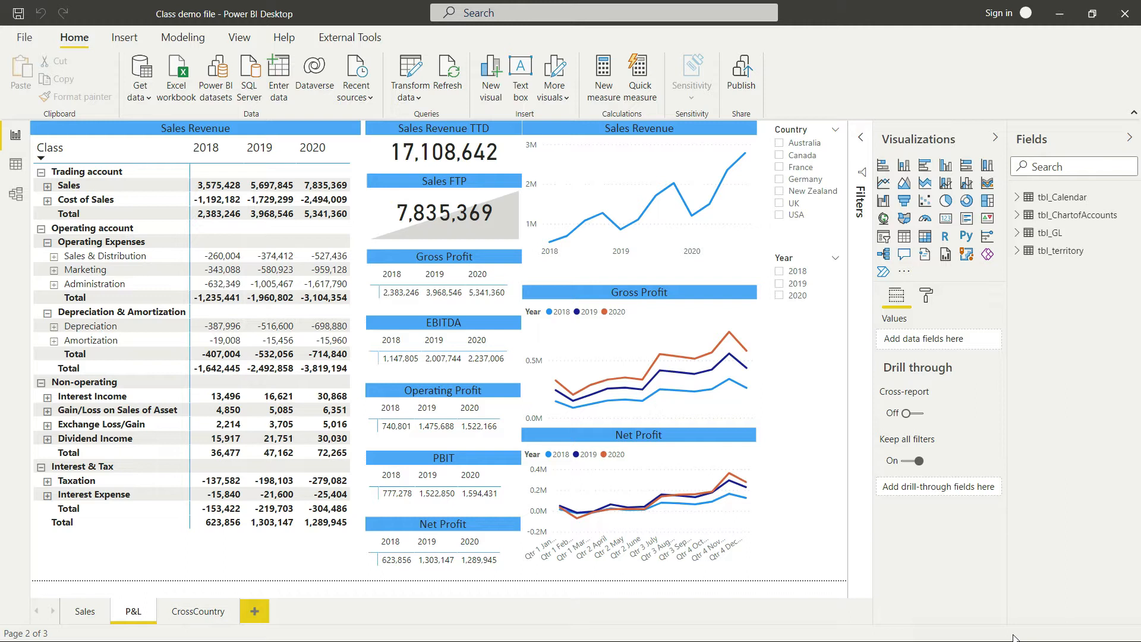
- Select the P&L matrix to reveal its Class, SubClass, SubClass2 and Account rows, Date columns and Amount values
left_click(192, 129)
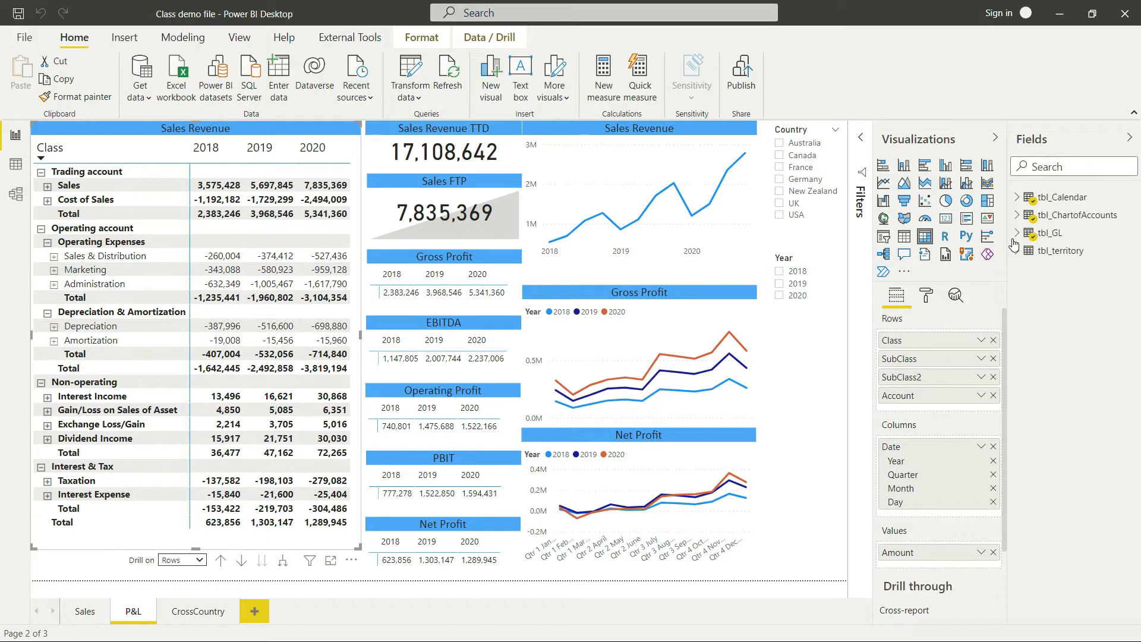
- Expand tbl_GL to list Account_key, Amount, Date, Details, EntryNo and Territory_key, with Amount in use
left_click(1036, 233)
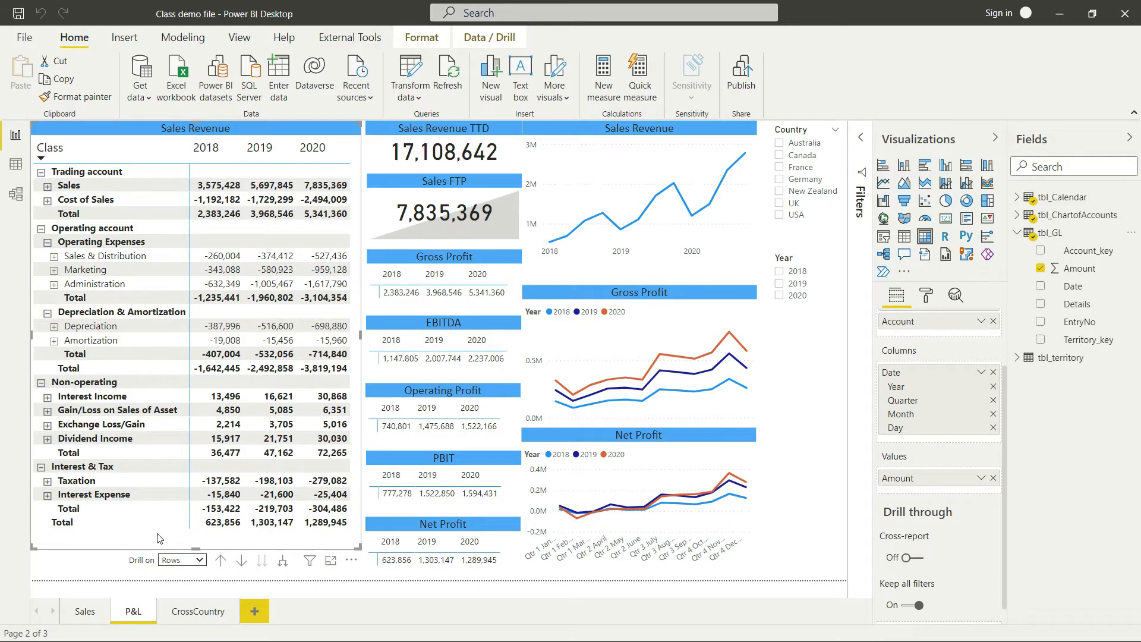
mouse_move(111, 132)
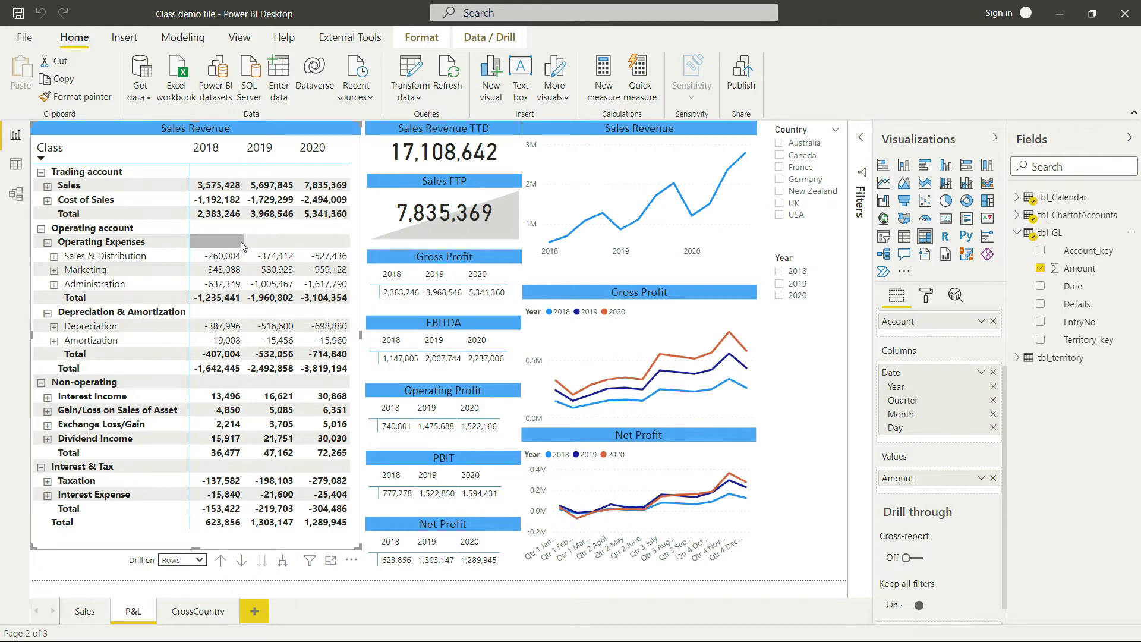
mouse_move(232, 239)
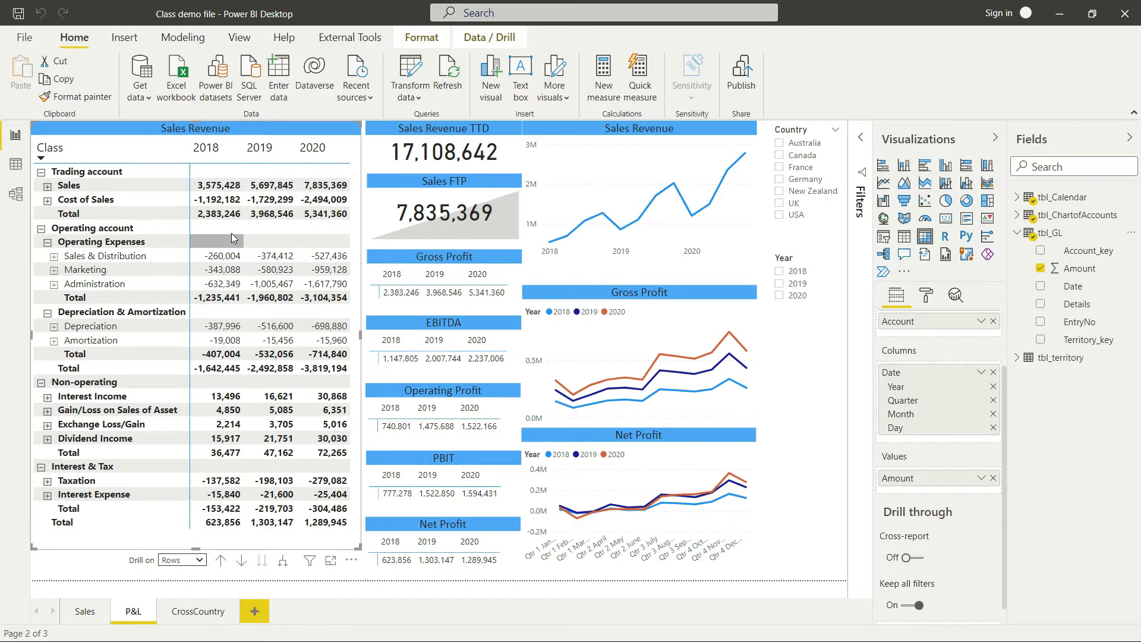
mouse_move(234, 239)
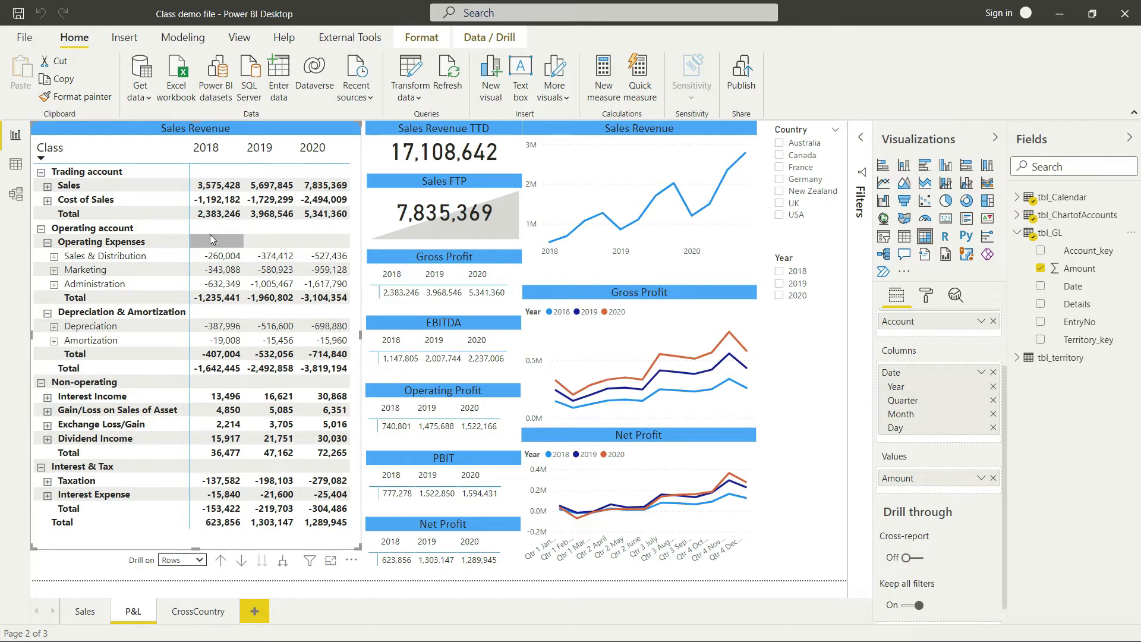
- Select the Gross Profit line chart to reveal its Date hierarchy axis, Year legend and Amount values
left_click(207, 147)
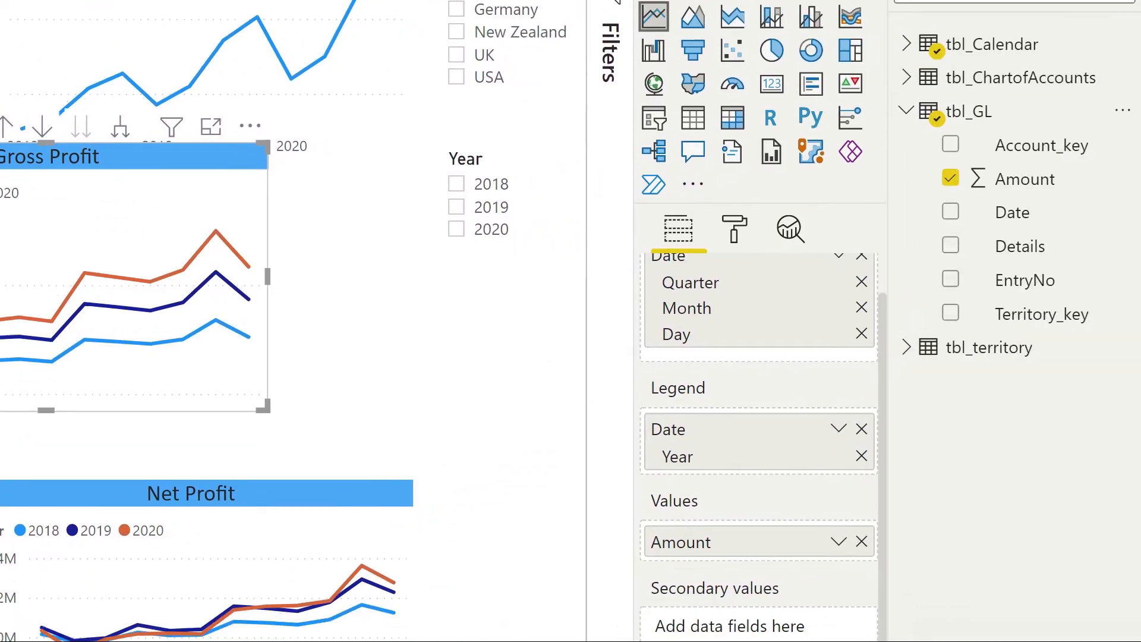
scroll("down", 3)
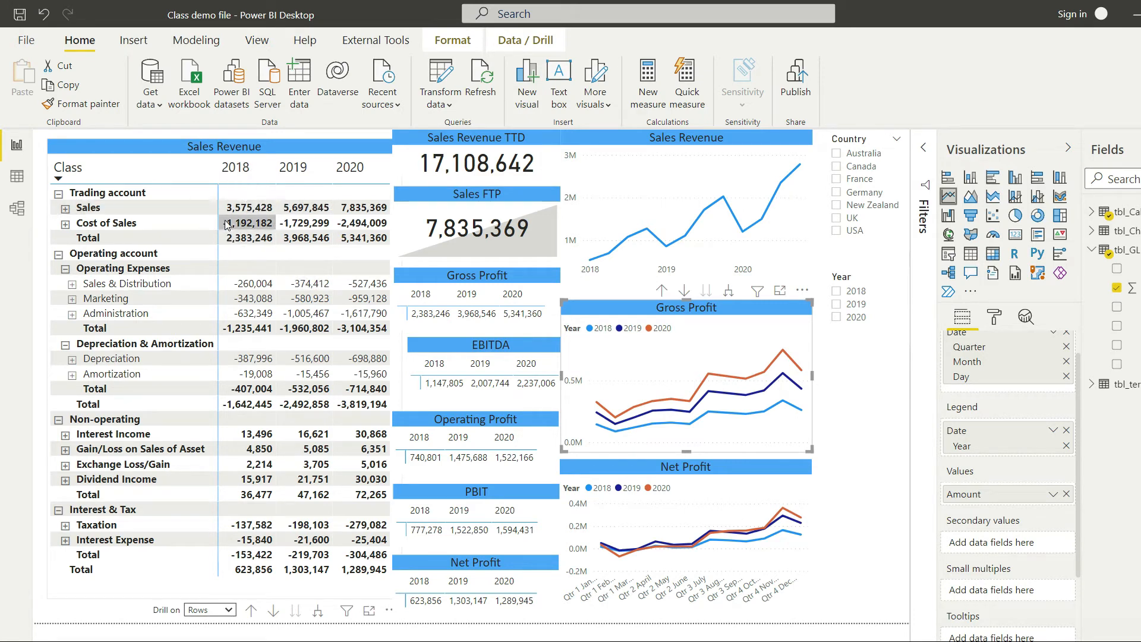
left_click(305, 222)
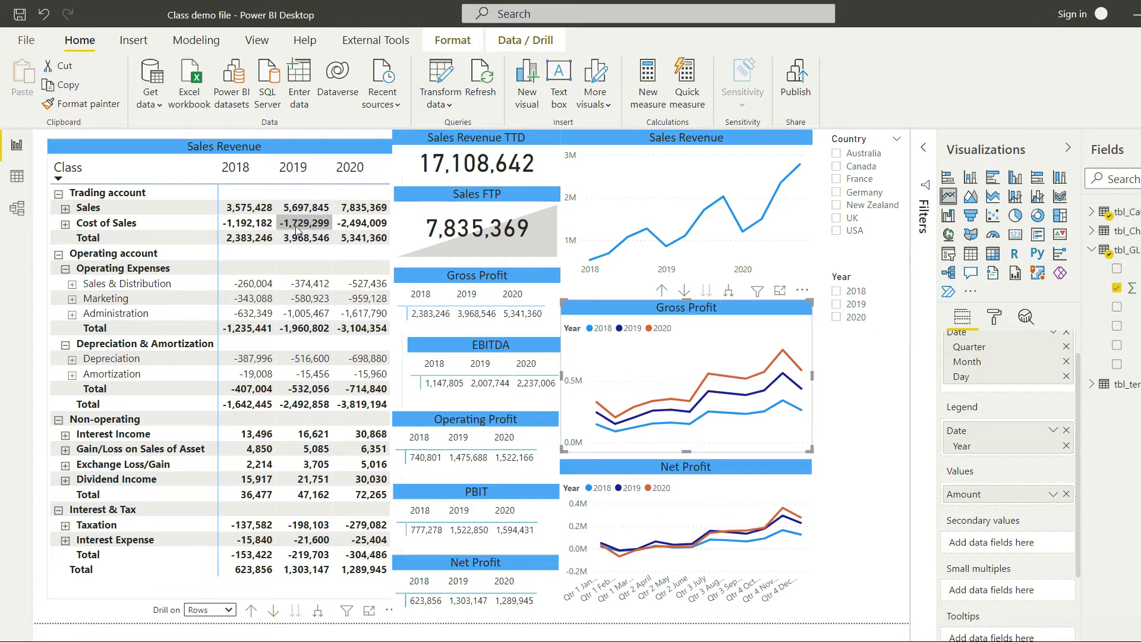